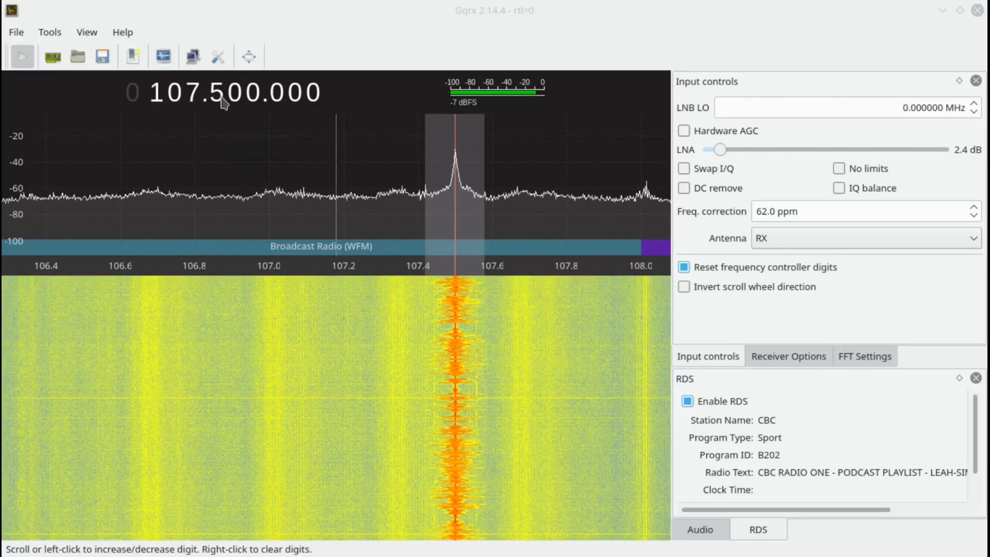
Step the receiver down the FM band from 107.5 MHz to about 106.1 MHz.
scroll(down, 3)
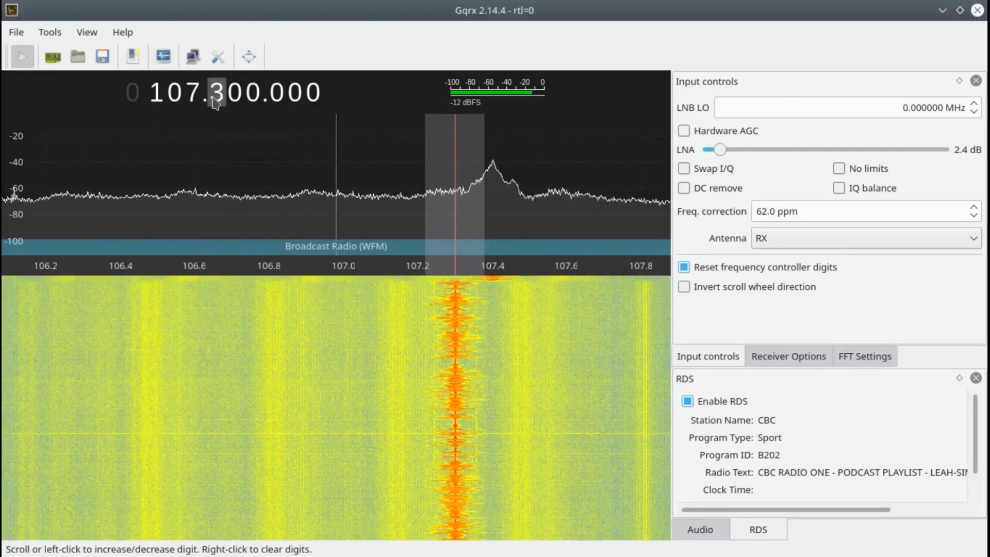
scroll(down, 3)
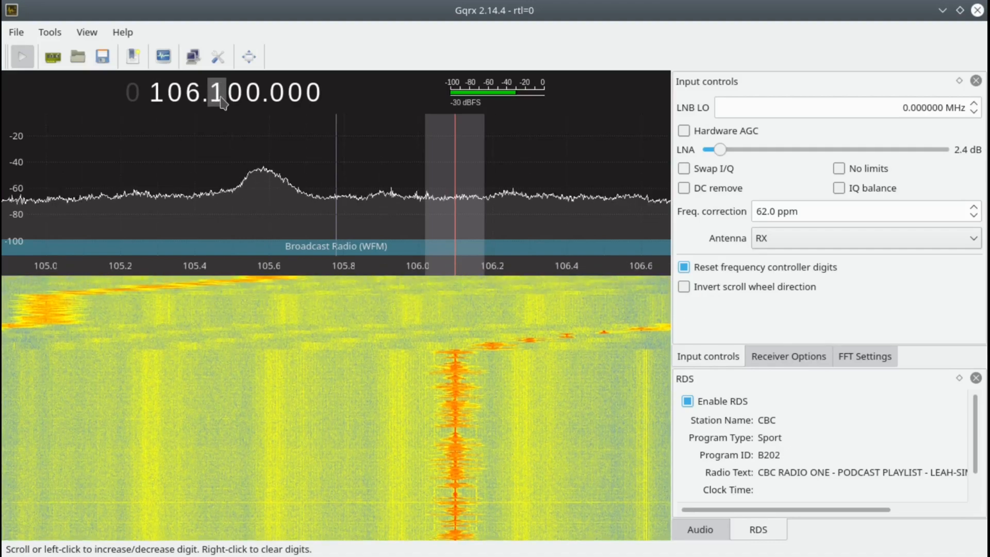
scroll(down, 3)
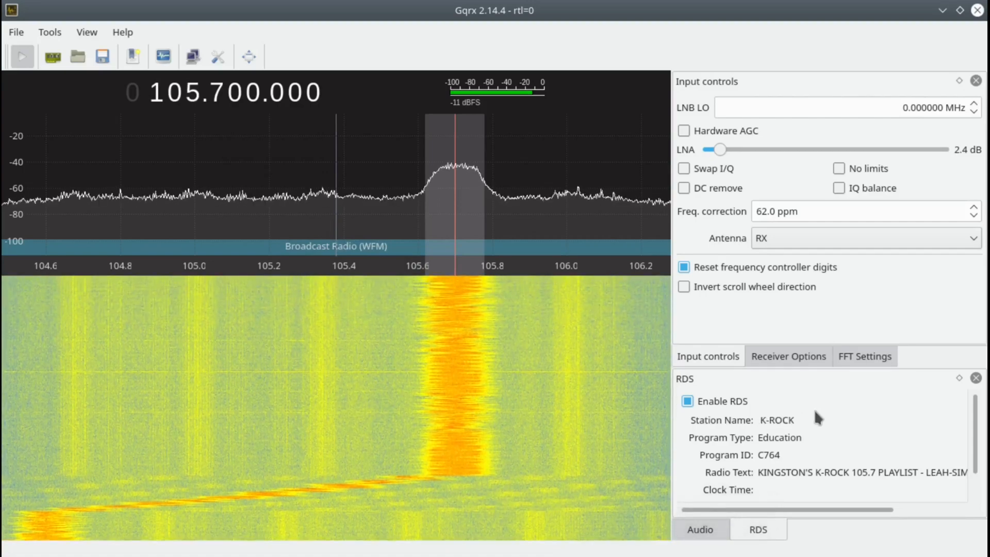
mouse_move(794, 433)
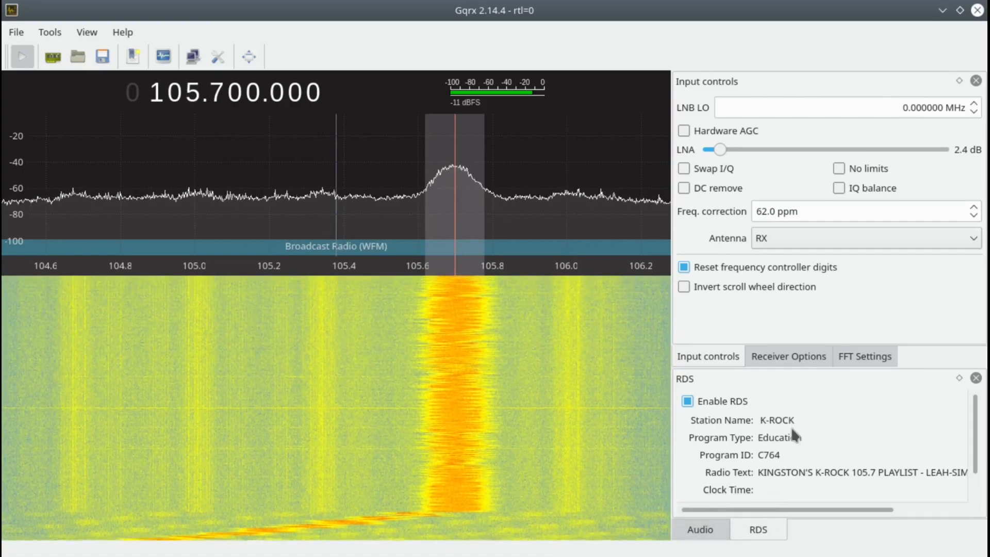
mouse_move(769, 493)
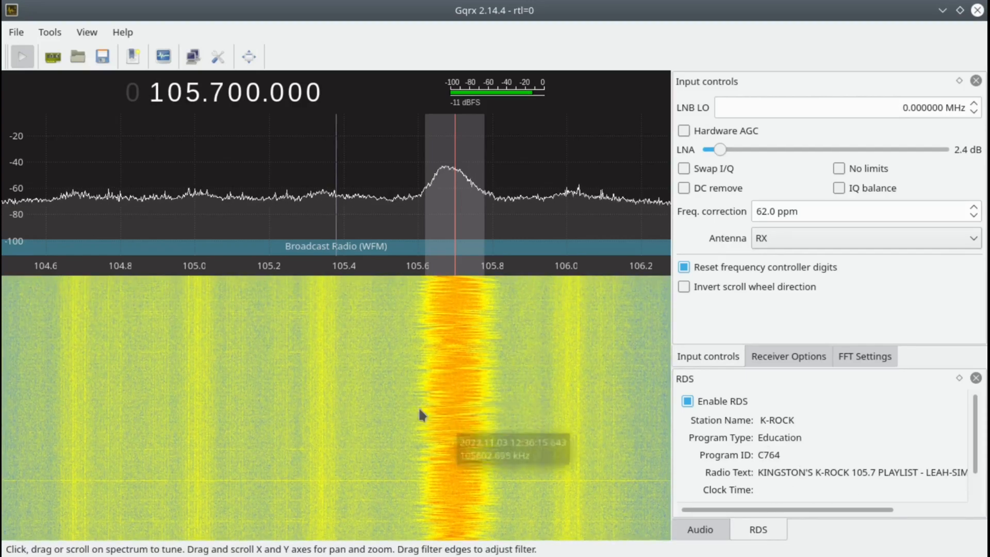
mouse_move(778, 99)
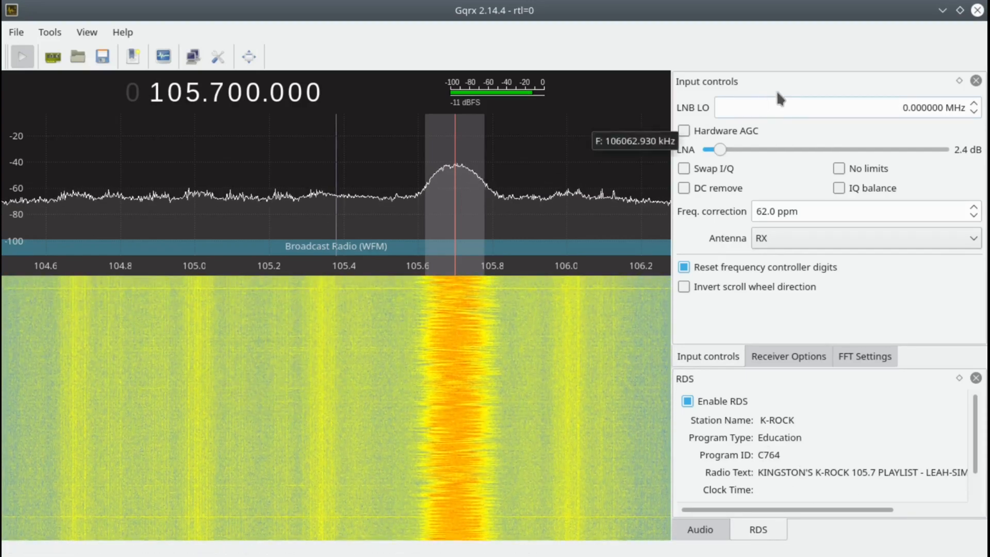
Raise the LNA gain to about 12 dB, then settle it back around 4–6 dB.
drag(719, 150, 766, 150)
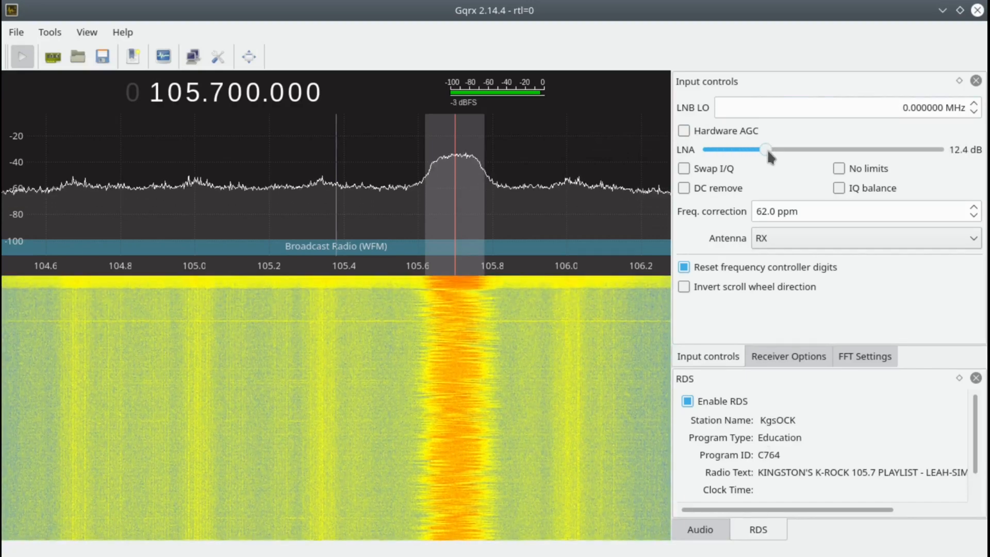
drag(766, 149, 739, 150)
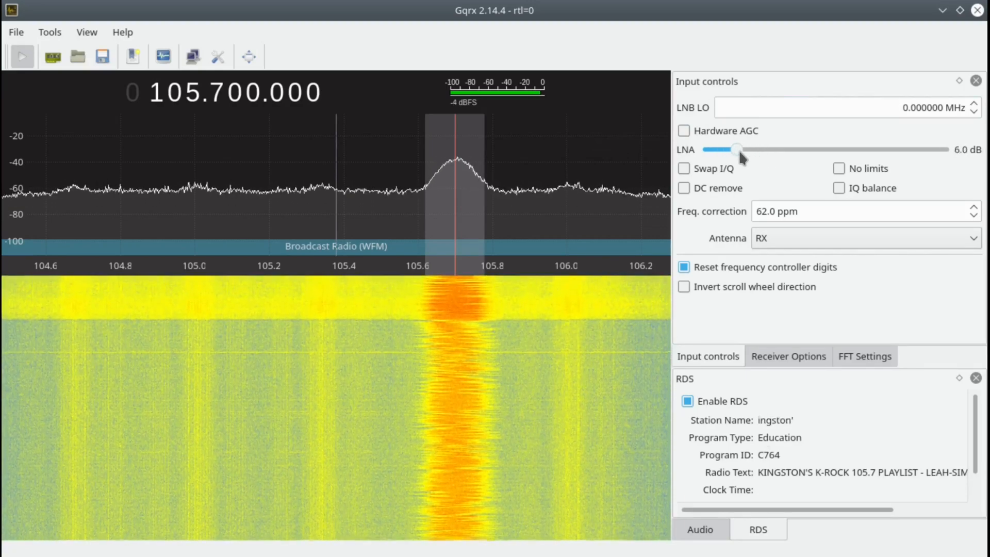
drag(739, 150, 731, 149)
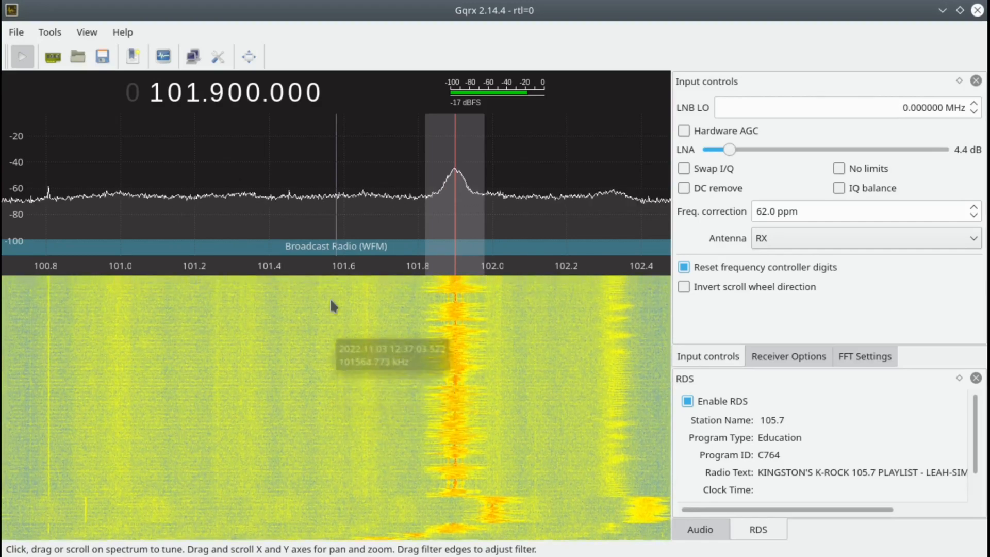
mouse_move(323, 341)
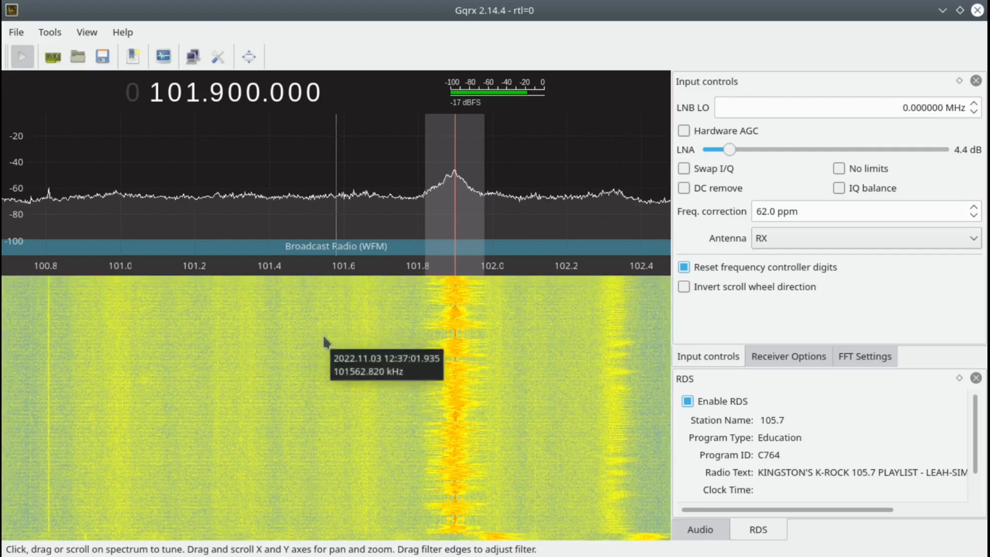
Step the tuned frequency down from 101.9 MHz to 98.9 MHz on the 100 kHz digit.
click(217, 92)
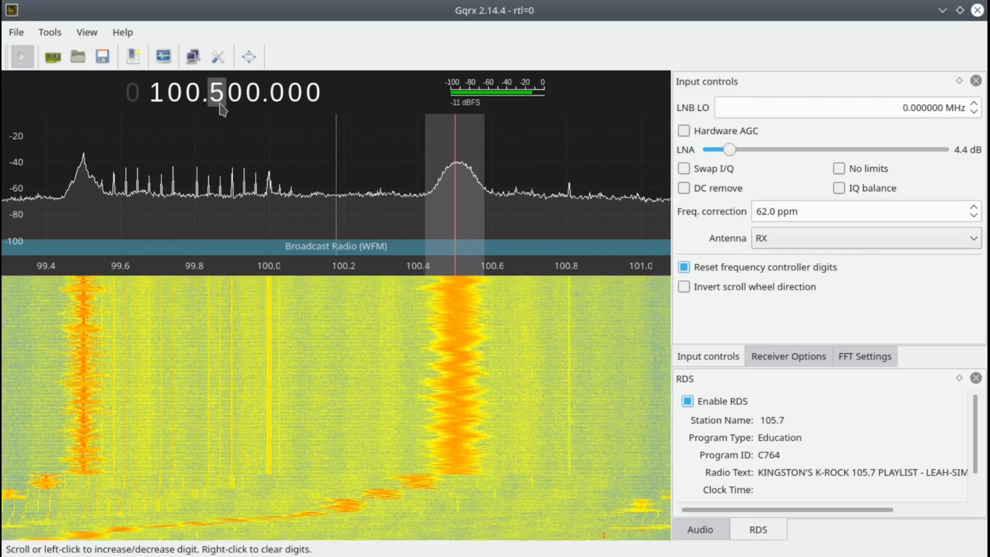
scroll(down, 3)
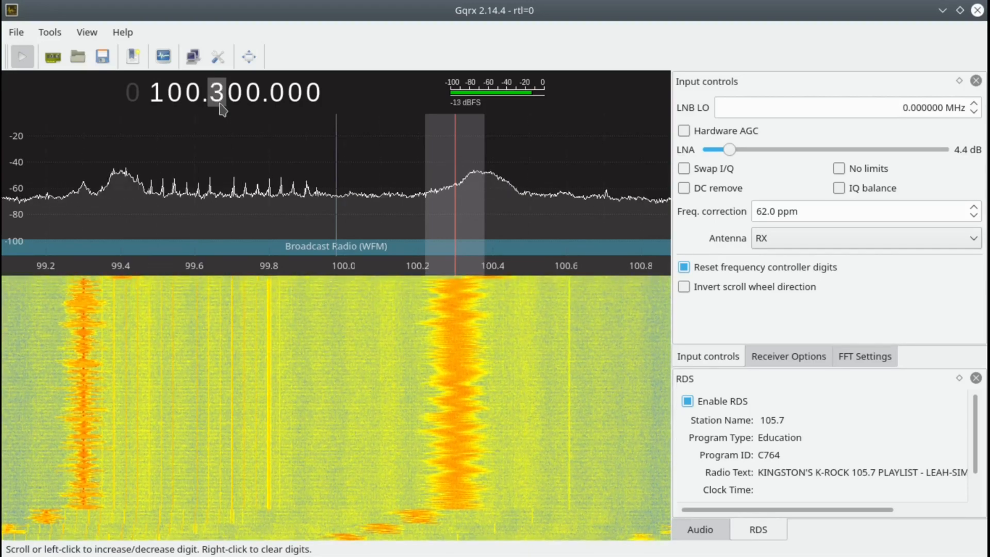
scroll(down, 3)
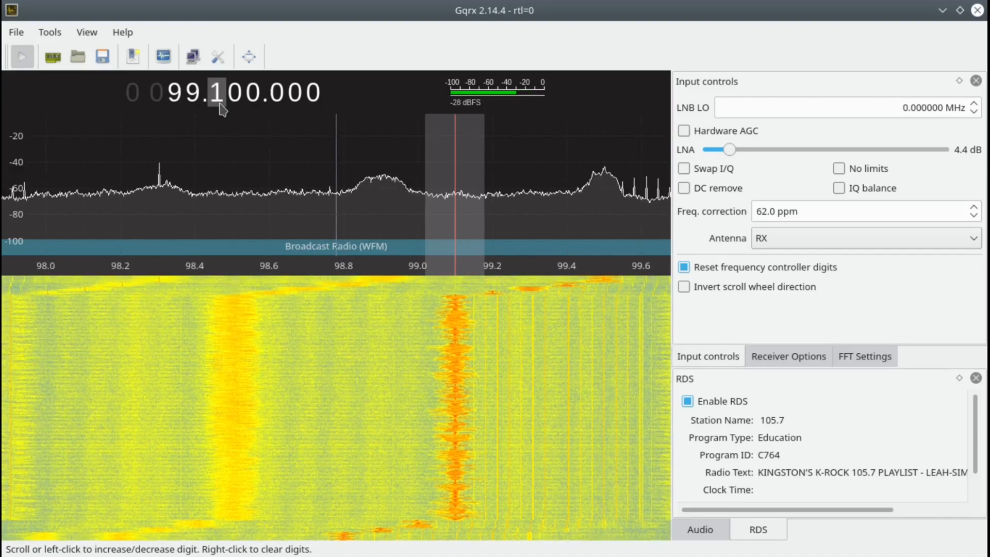
scroll(down, 3)
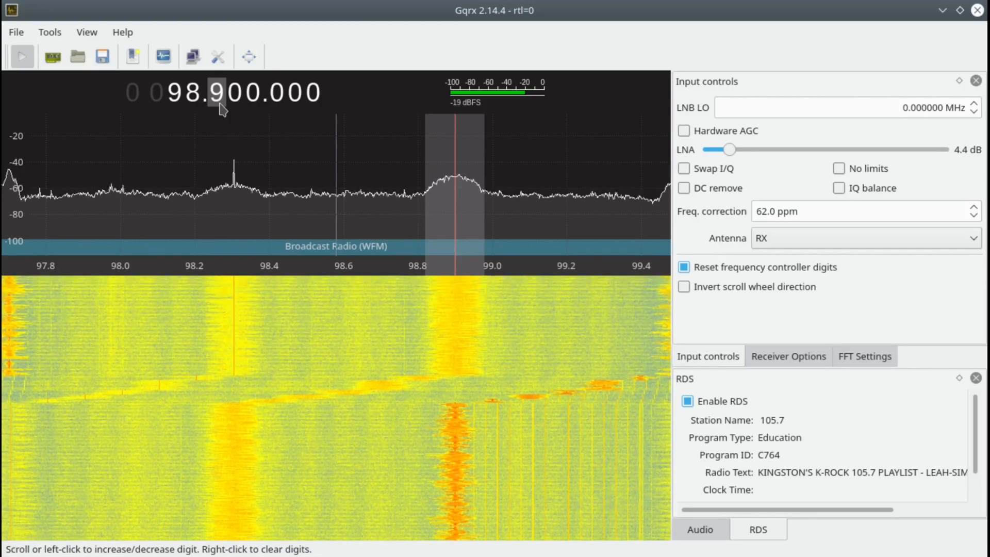
scroll(down, 3)
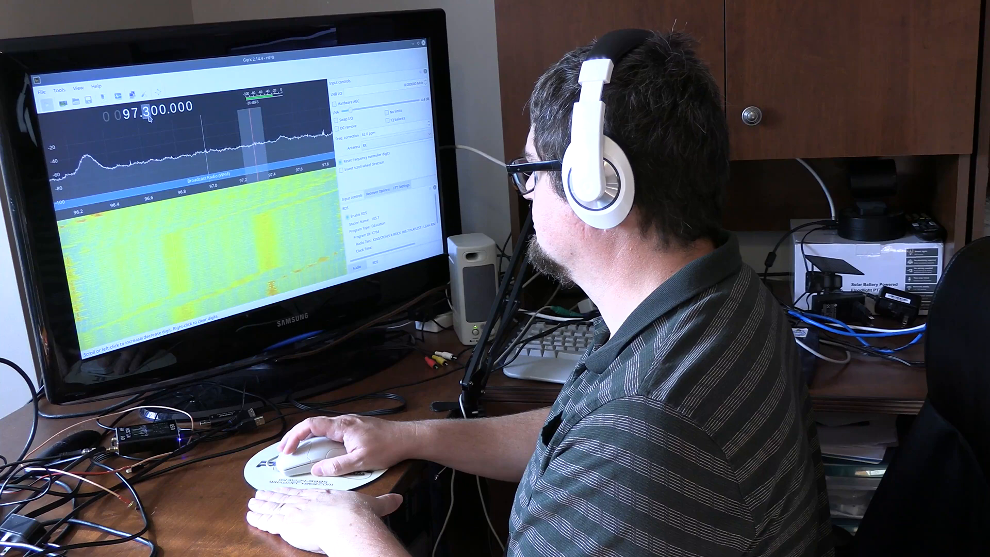
Step the frequency display down to 97.300.000 MHz.
scroll(down, 3)
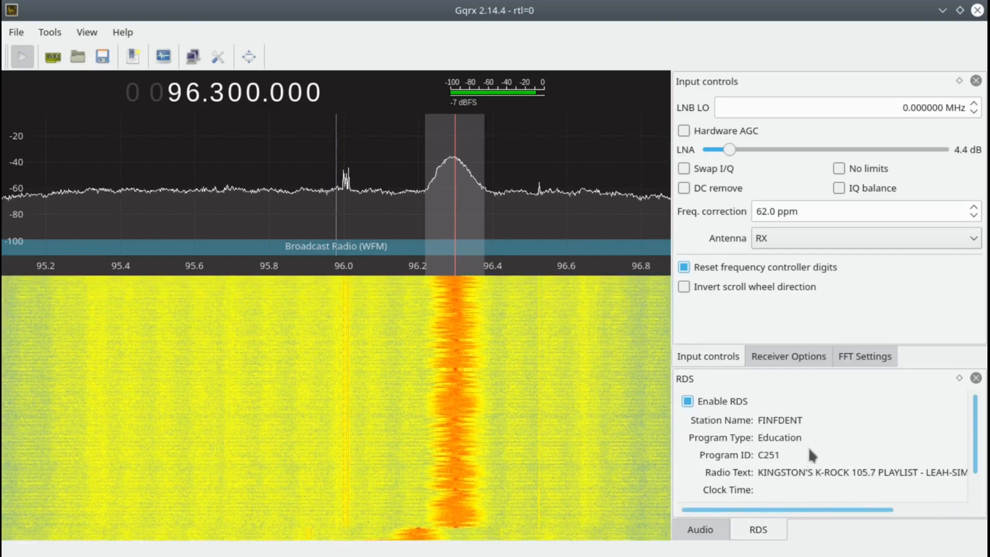
mouse_move(712, 445)
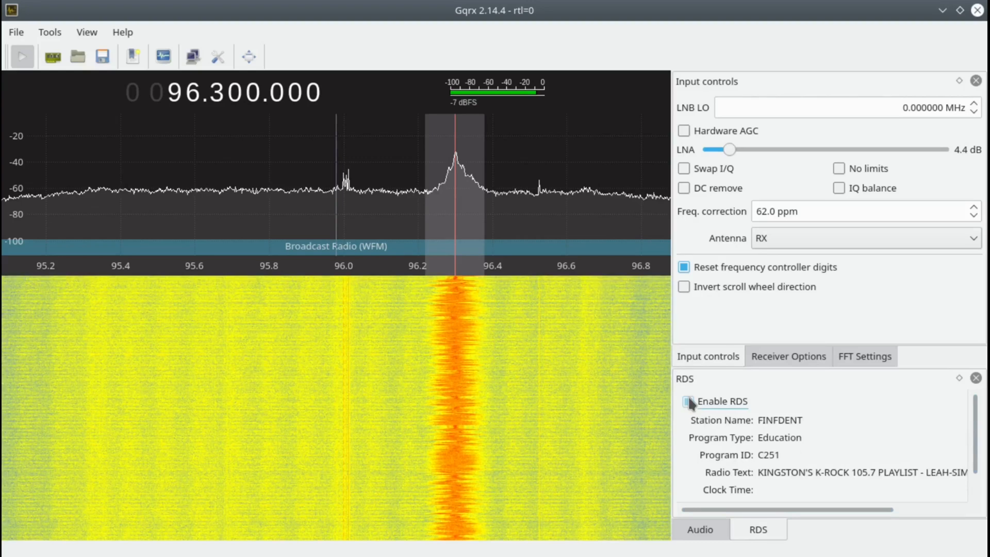
Toggle Enable RDS so decoding restarts for the 96.3 MHz station.
click(684, 401)
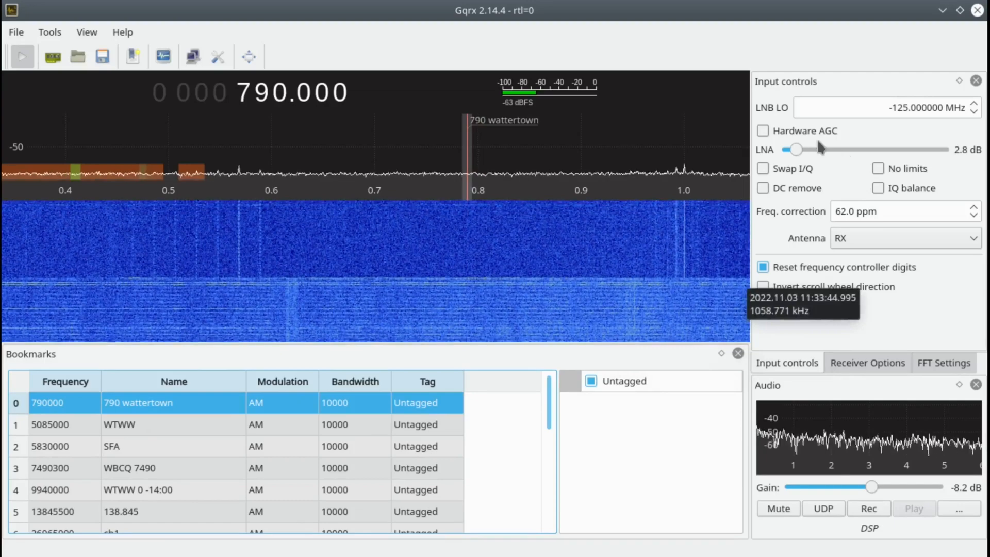
Raise the LNA gain from 2.8 dB up near 50 dB, then settle it around 38 dB.
drag(798, 150, 841, 150)
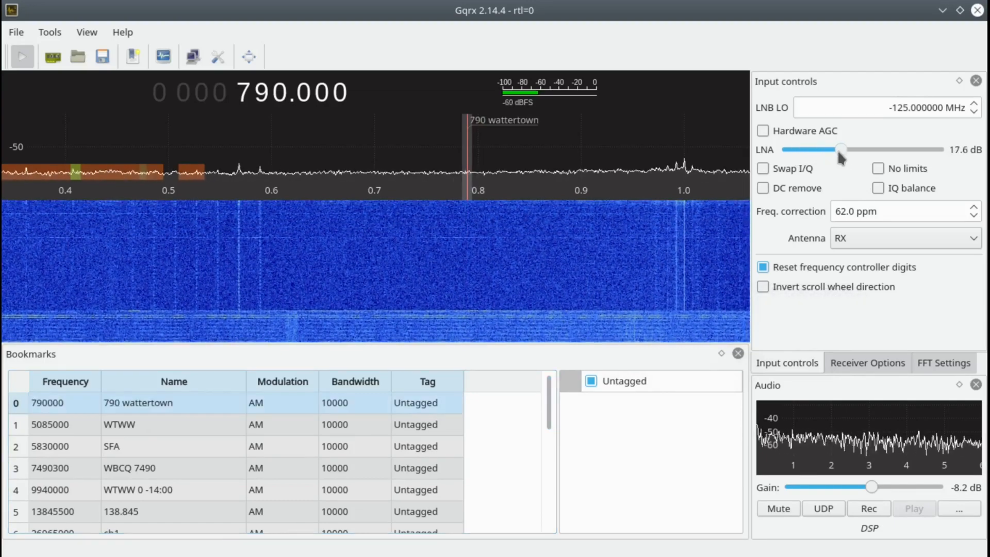
drag(841, 150, 873, 150)
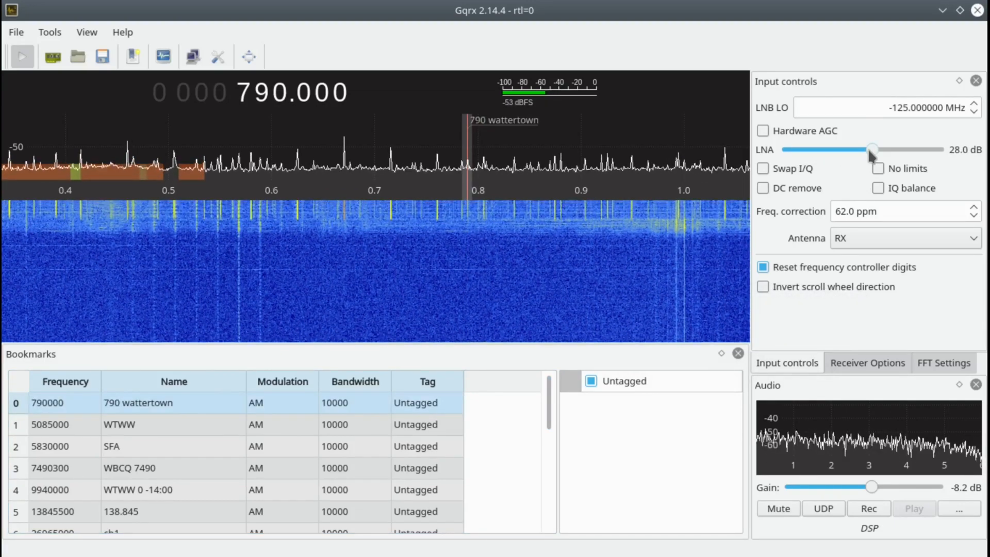
drag(872, 150, 900, 150)
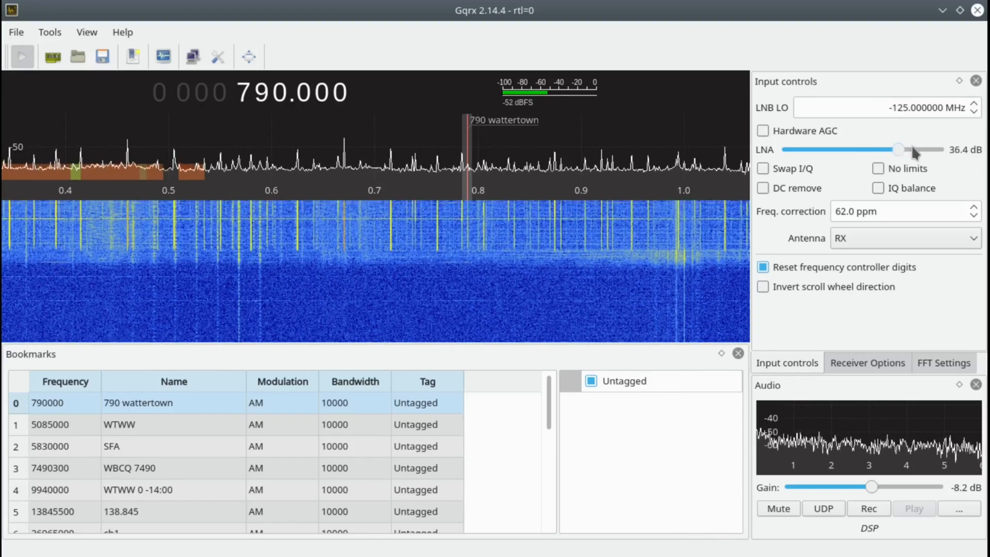
drag(901, 149, 937, 149)
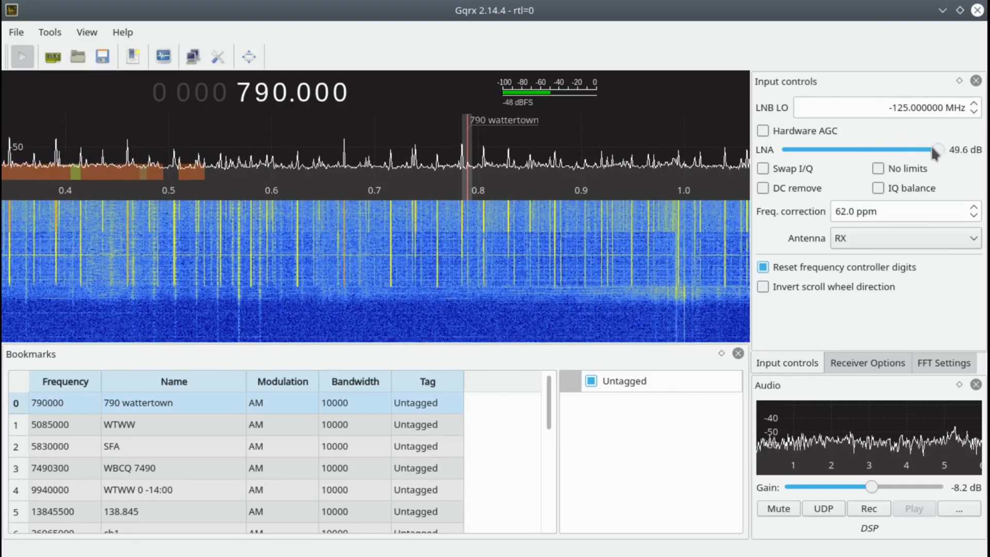
drag(939, 150, 899, 150)
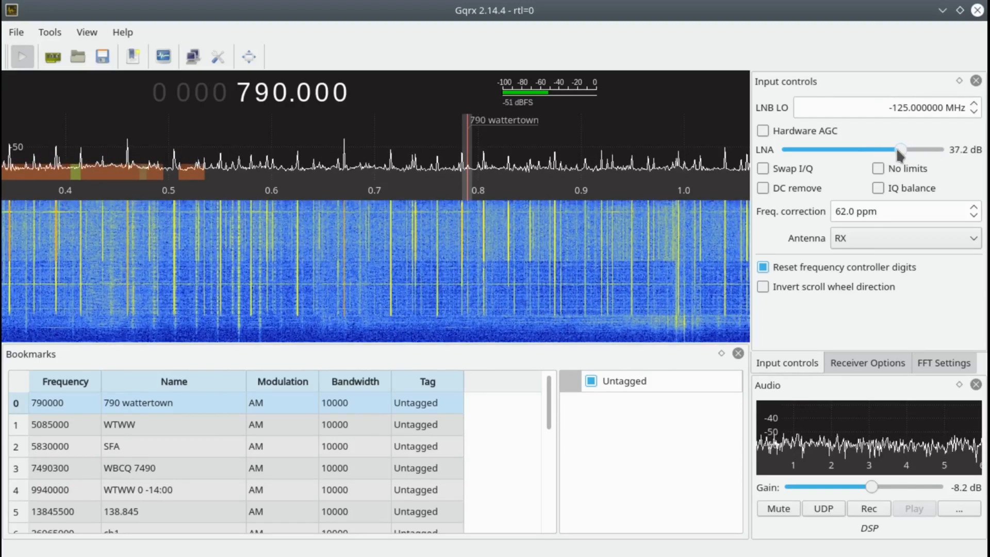
drag(896, 149, 902, 150)
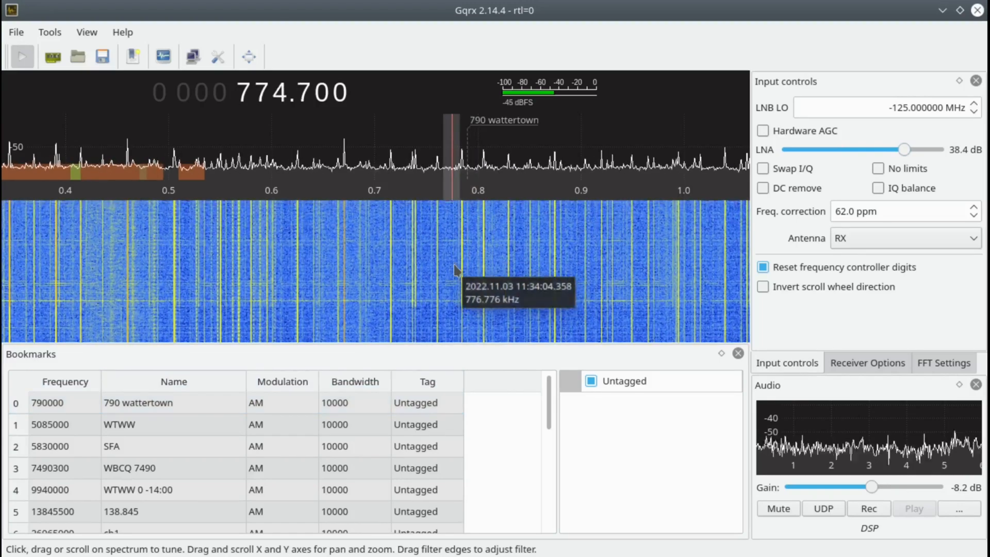
Tune to the signal at 774.7 kHz just below the 790 Wattertown bookmark.
click(465, 272)
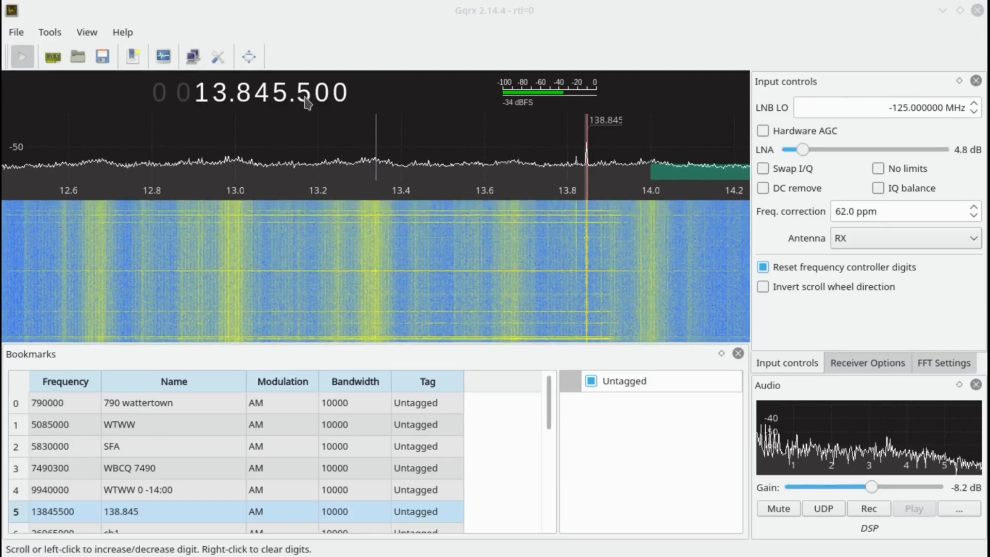
Trim the tuned frequency from 13.845500 to exactly 13.845000 MHz.
scroll(down, 3)
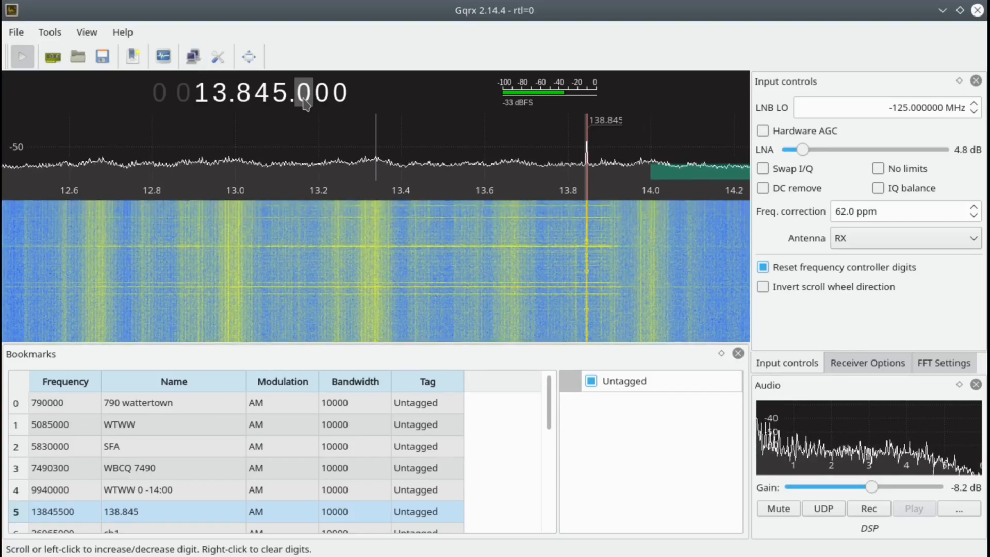
mouse_move(559, 191)
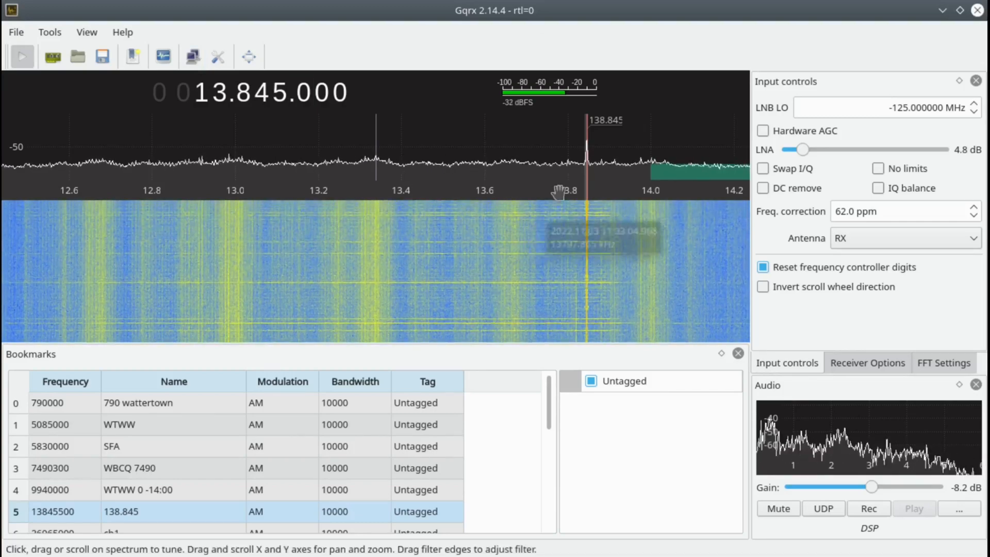